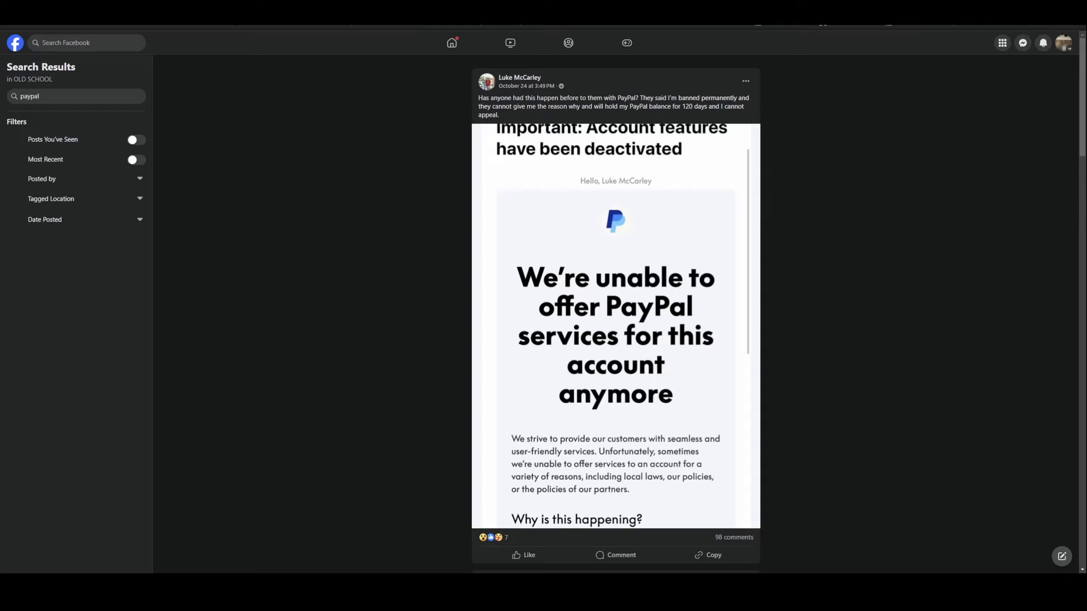
mouse_move(795, 296)
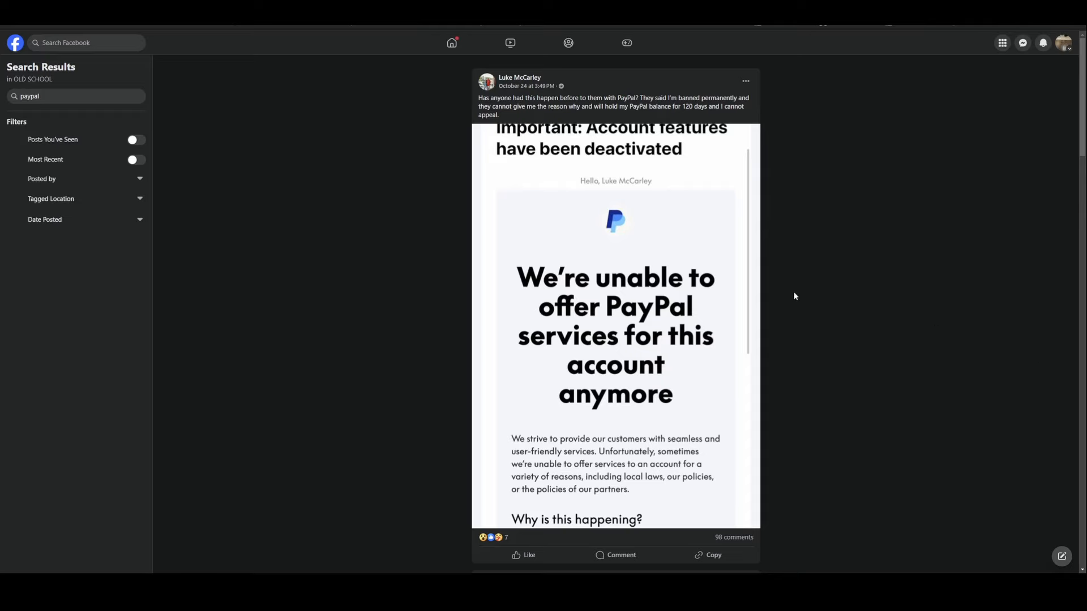